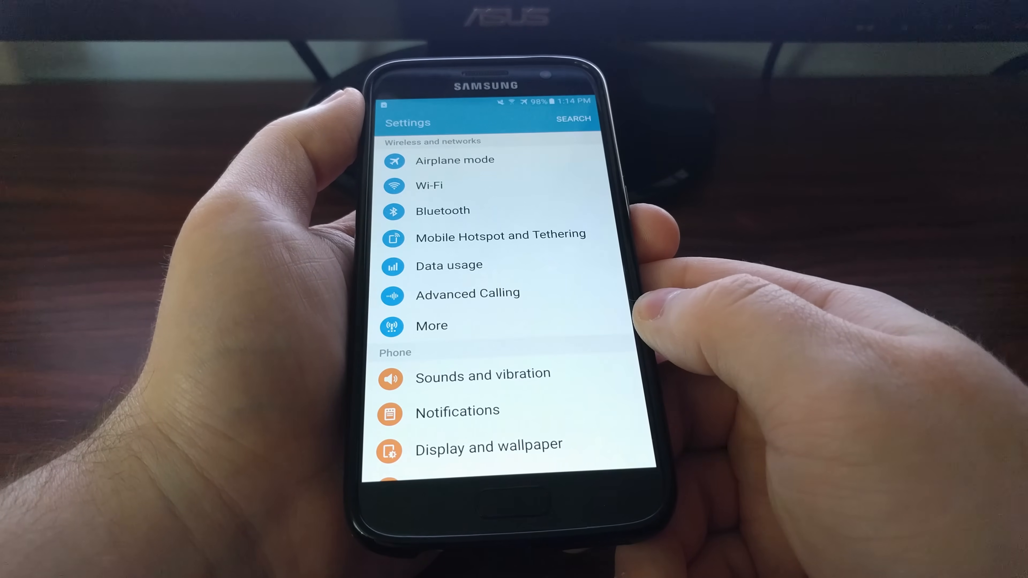
# - Reach Lock screen and security in the Settings list, showing Unknown sources off
pyautogui.scroll(3)
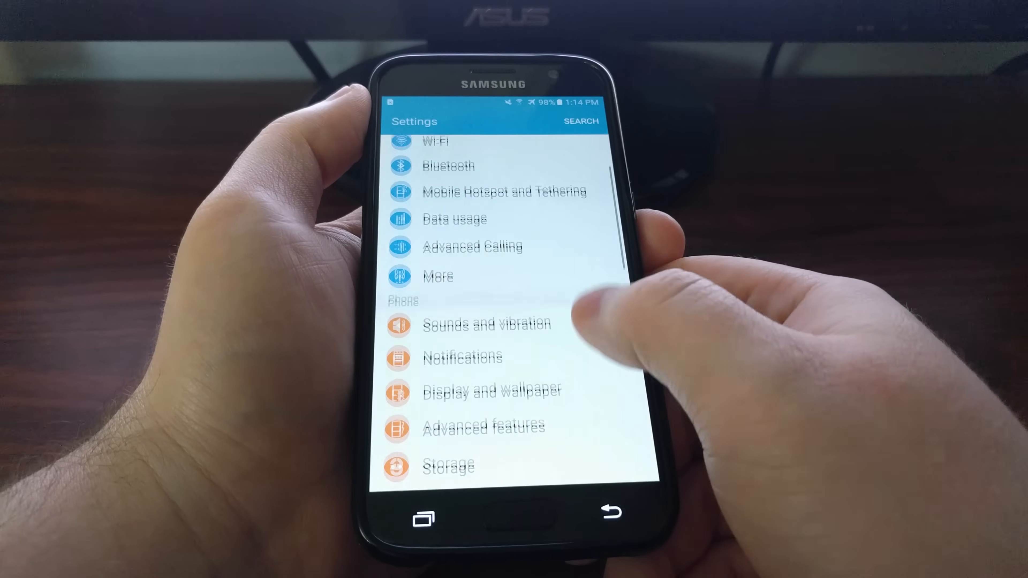
pyautogui.scroll(-3)
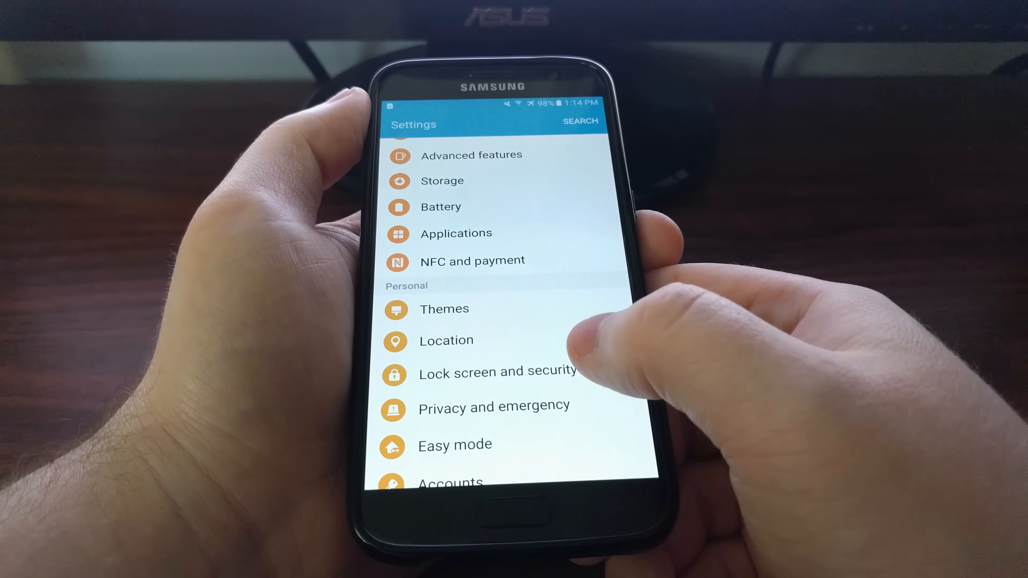
pyautogui.click(497, 372)
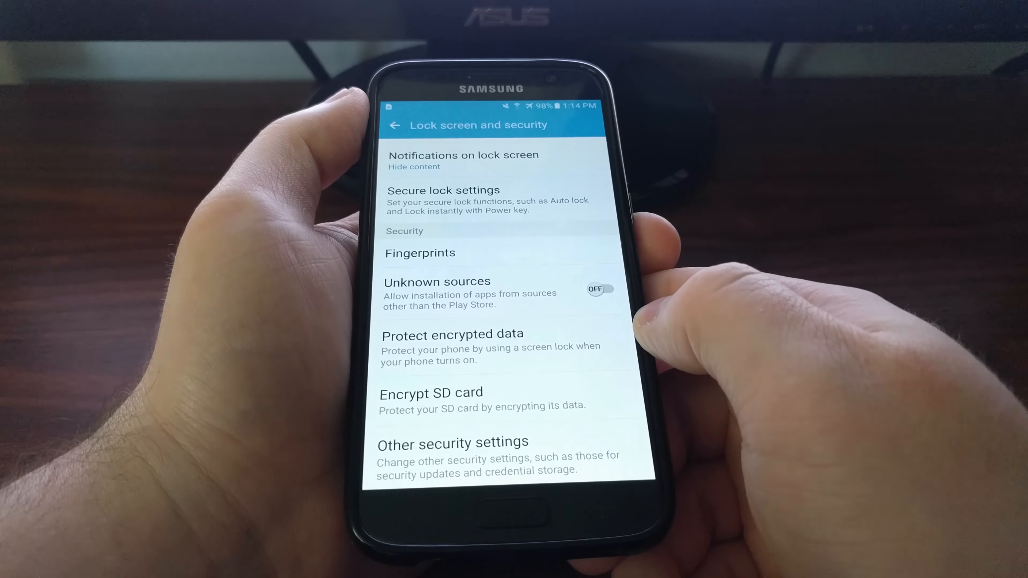
# - Show the Encrypt SD card page with its battery and time warnings
pyautogui.click(432, 392)
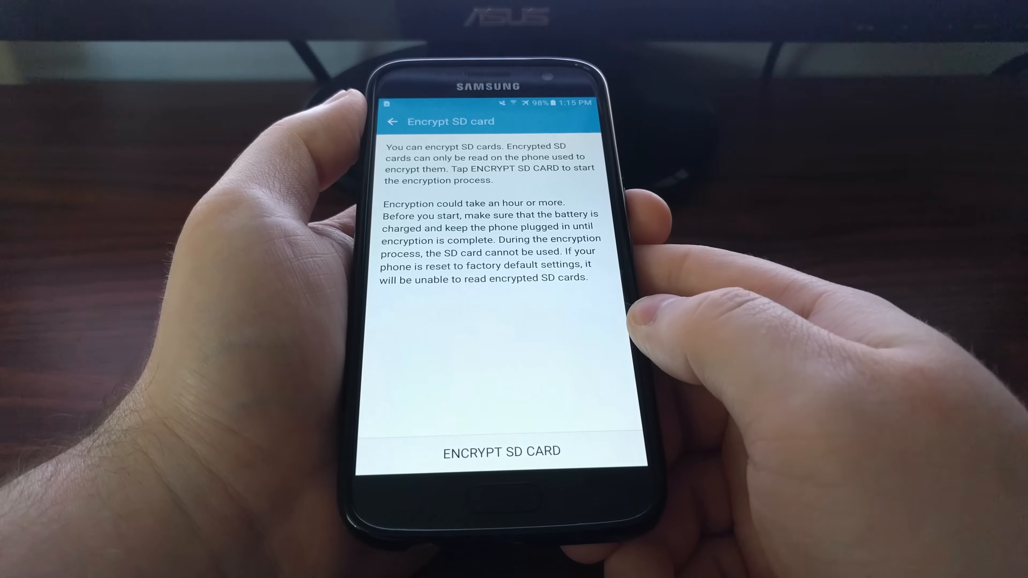
# - Encrypt the SD card to 100% and return to security settings reporting it encrypted
pyautogui.click(499, 452)
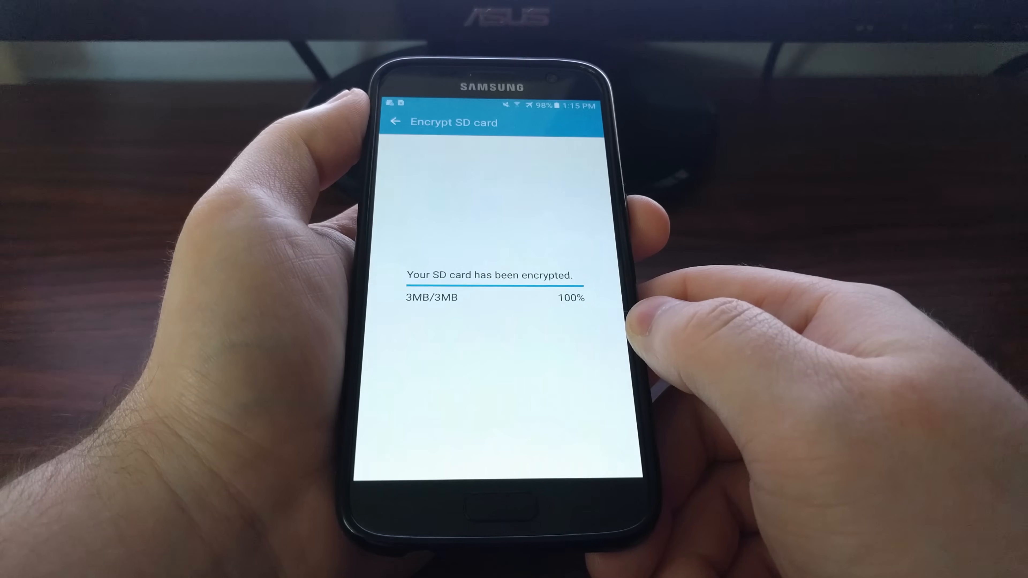
pyautogui.click(395, 123)
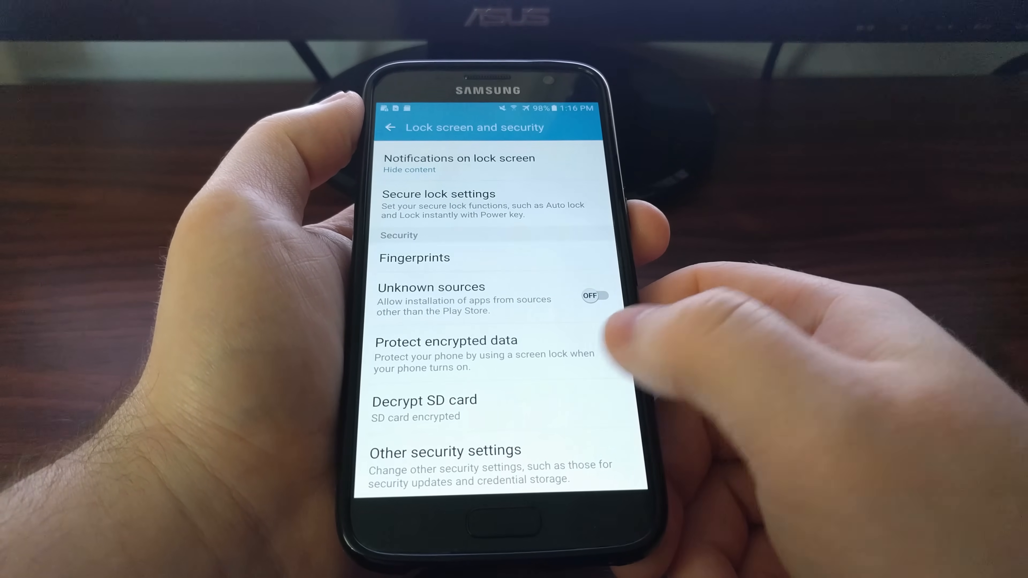
# - Start SD card decryption from the Decrypt SD card page, reaching the Confirm pattern screen
pyautogui.click(424, 400)
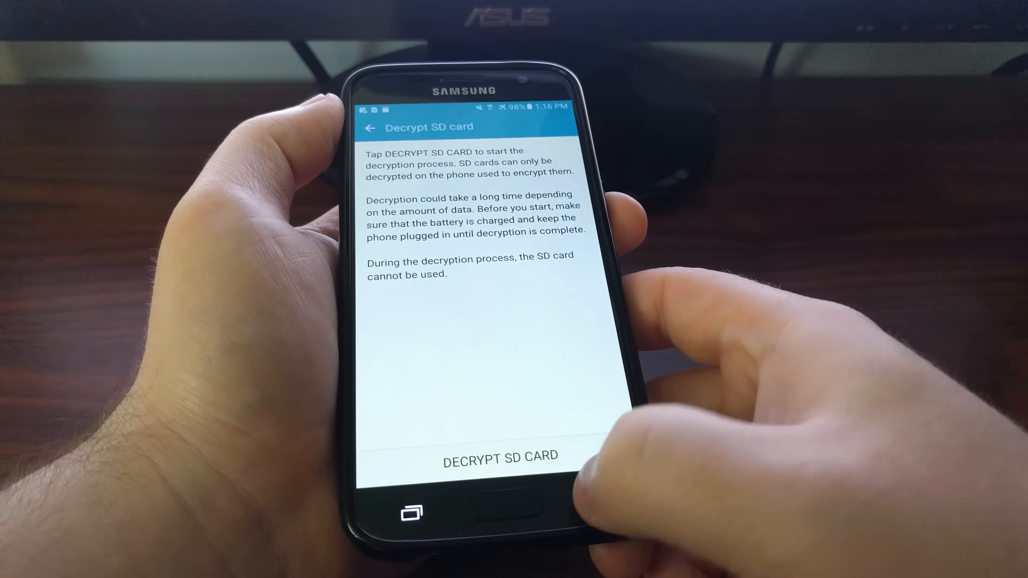
pyautogui.click(369, 128)
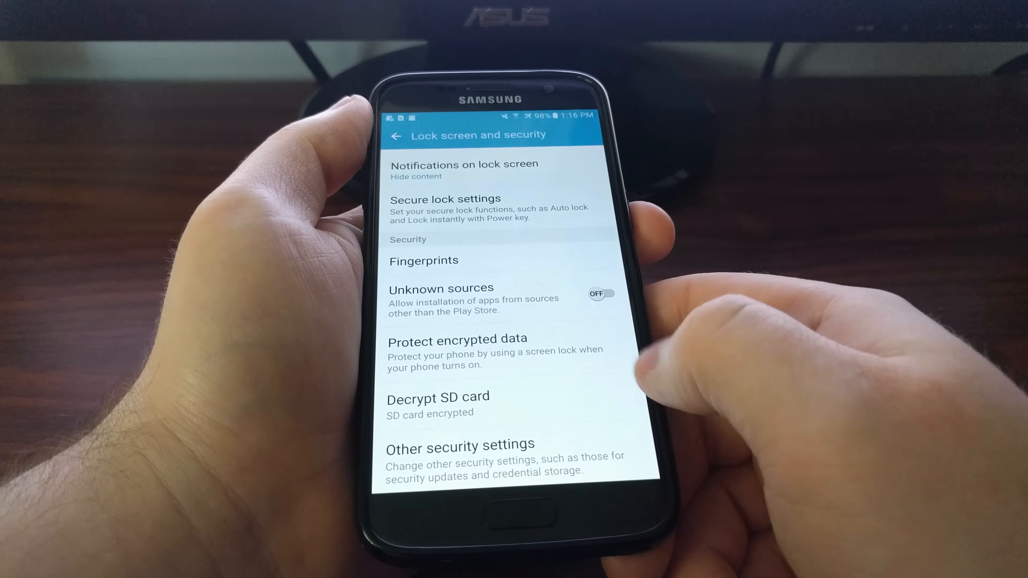
pyautogui.click(438, 397)
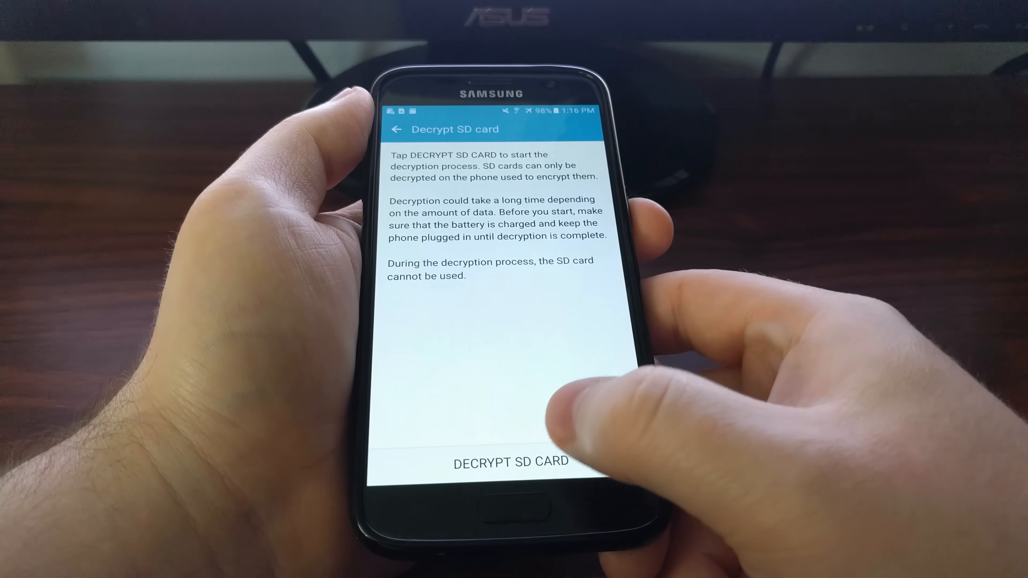
pyautogui.click(510, 462)
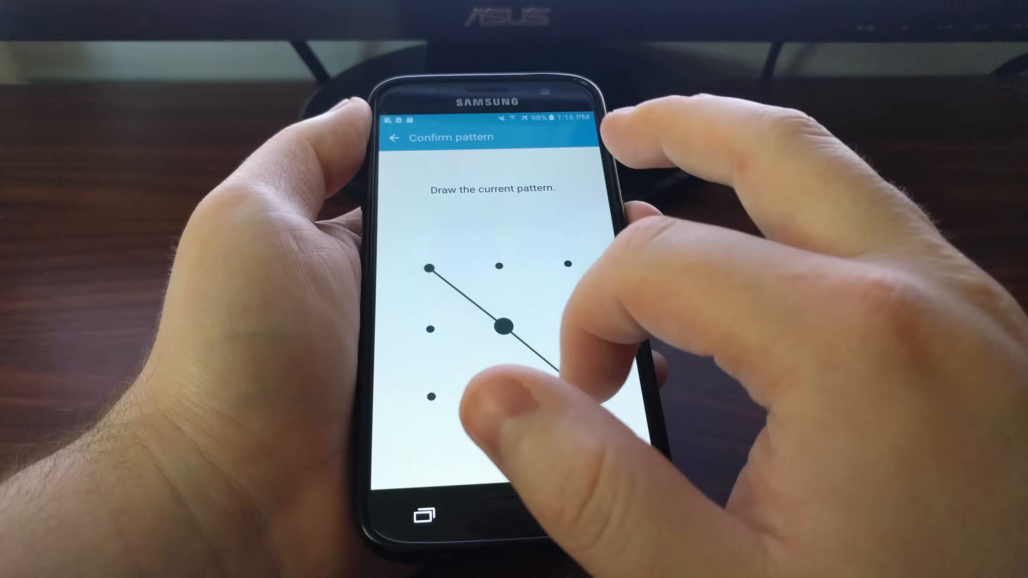